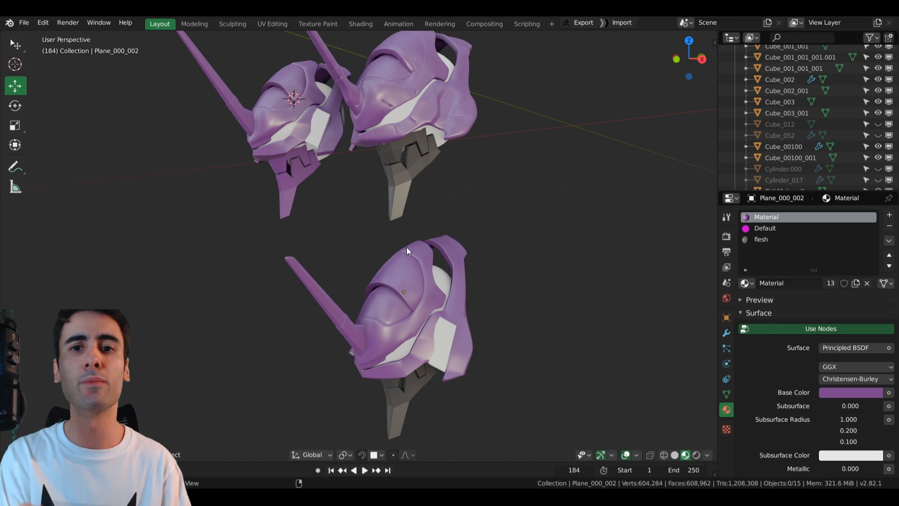
Show Blender's sidebar with the DynRemesh retopology settings beside the three helmet copies.
{"action": "key", "text": "n"}
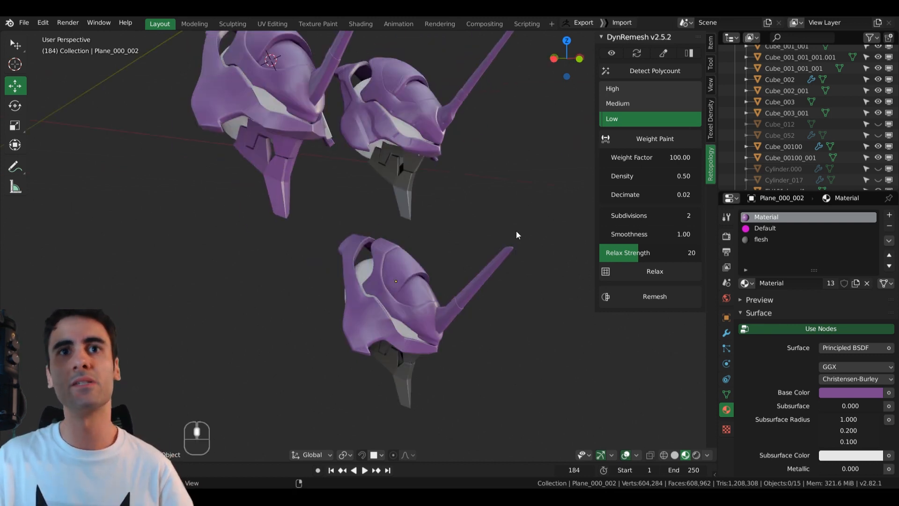
Select the lower Plane_000_002 helmet, orbit closer, and inspect its low-poly quad wireframe in Edit Mode.
{"action": "left_click", "coordinate": [396, 281]}
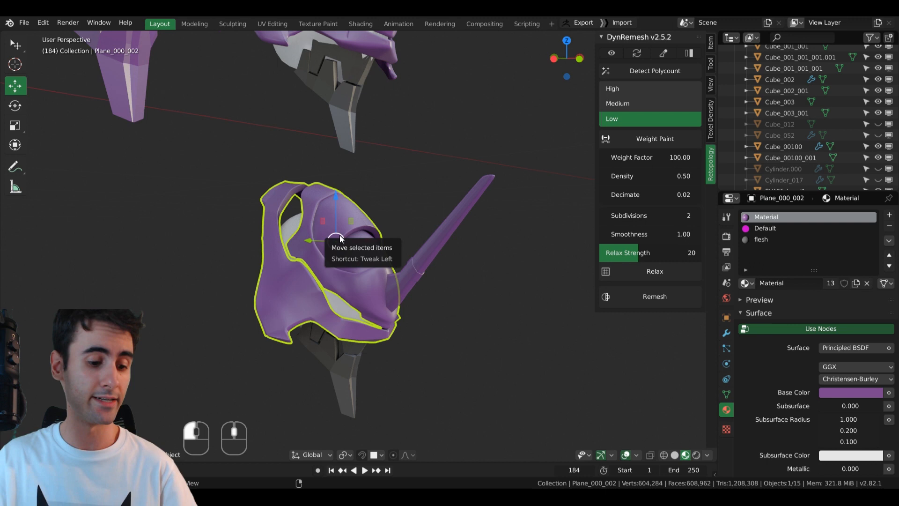
{"action": "left_click_drag", "start_coordinate": [341, 238], "coordinate": [422, 269]}
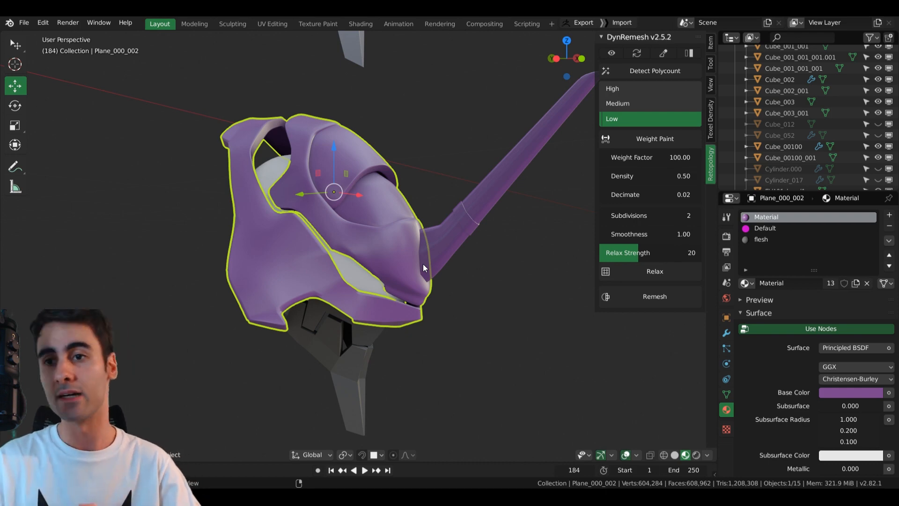
{"action": "key", "text": "Tab"}
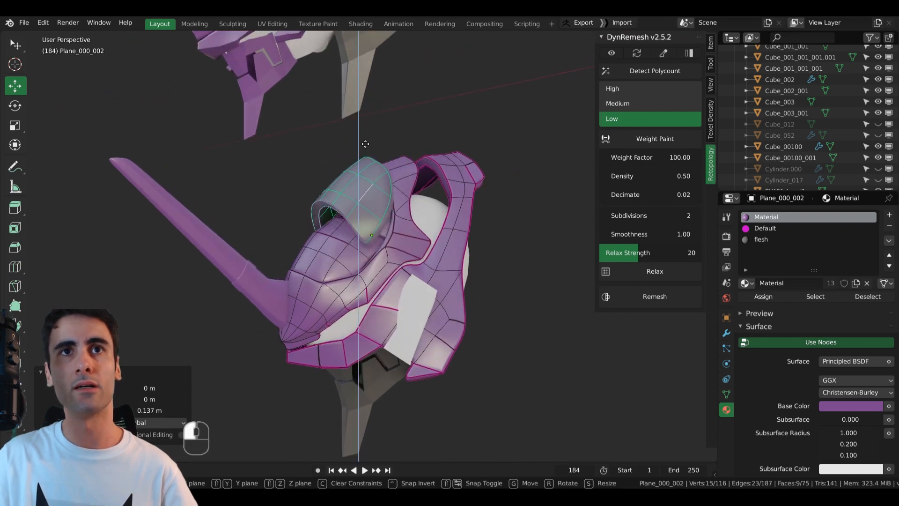
{"action": "key", "text": "Tab"}
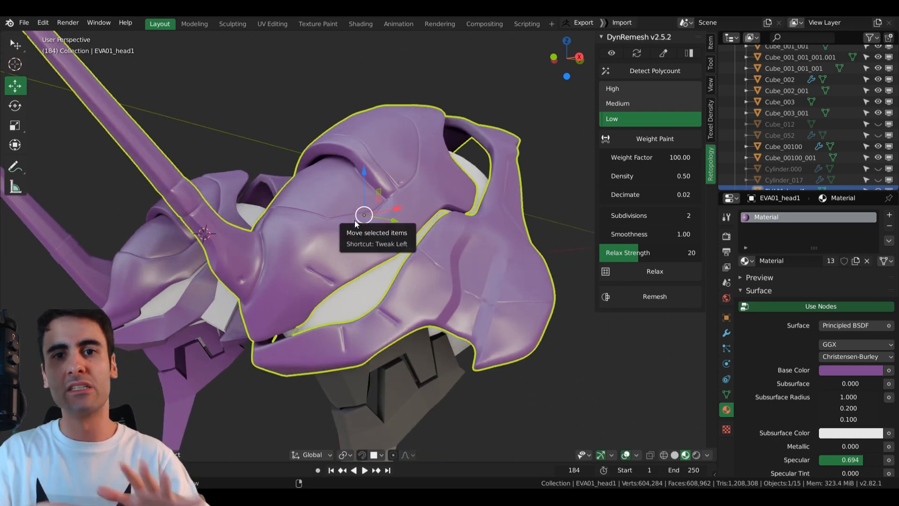
{"action": "mouse_move", "coordinate": [355, 188]}
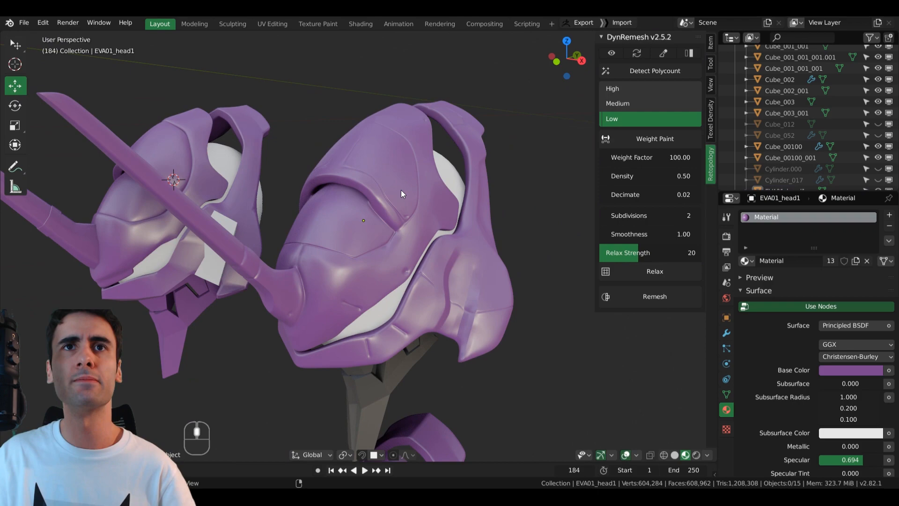
Inspect EVA01_head1's dense mesh, then duplicate it and shift the copy 1.18 m along X.
{"action": "key", "text": "Tab"}
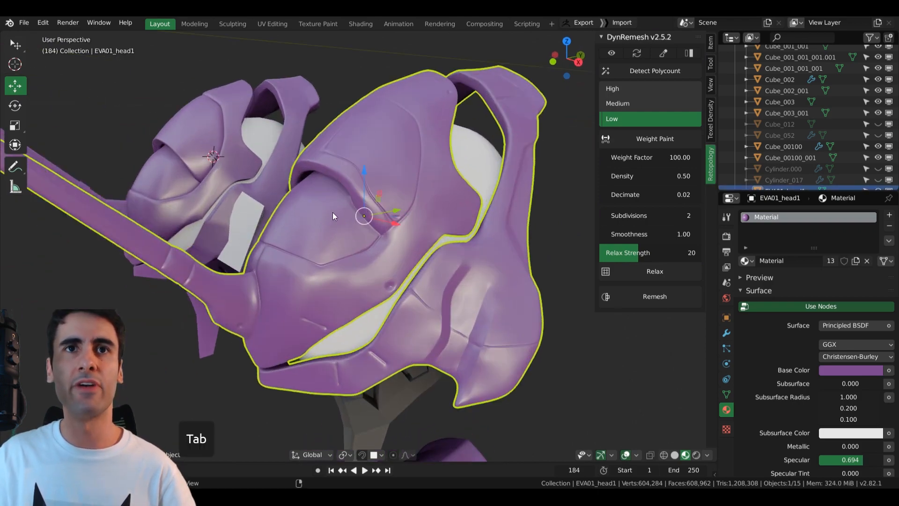
{"action": "key", "text": "Tab"}
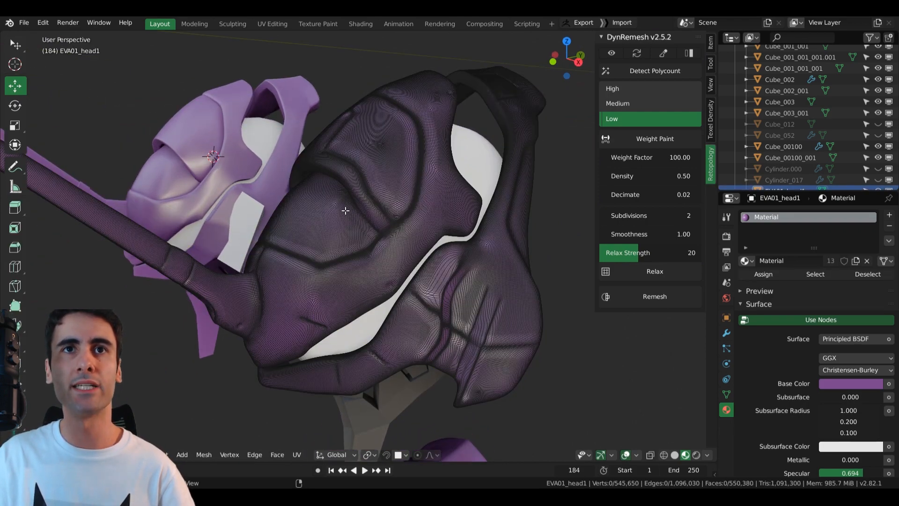
{"action": "key", "text": "Tab"}
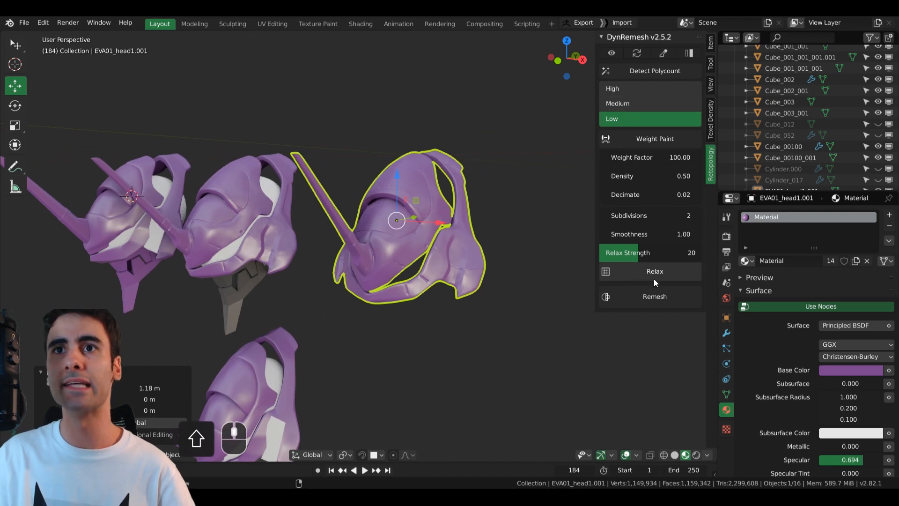
{"action": "mouse_move", "coordinate": [654, 296]}
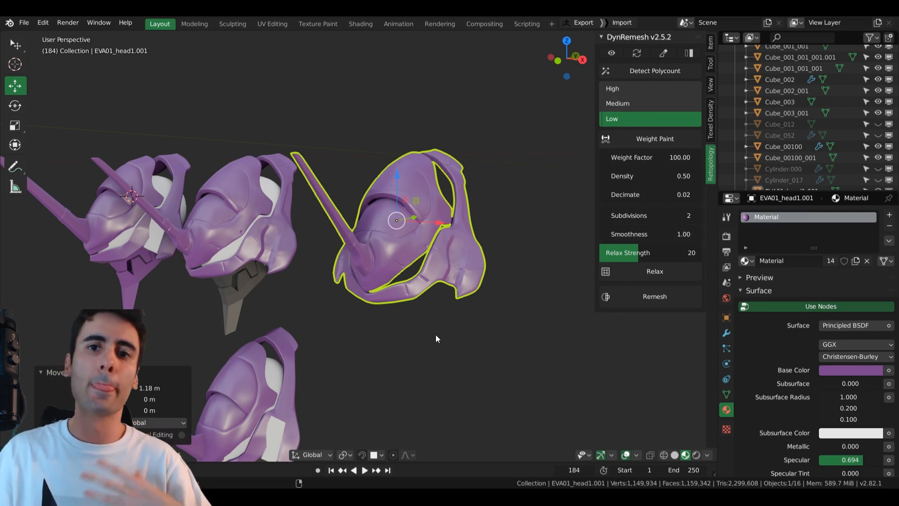
{"action": "mouse_move", "coordinate": [427, 322]}
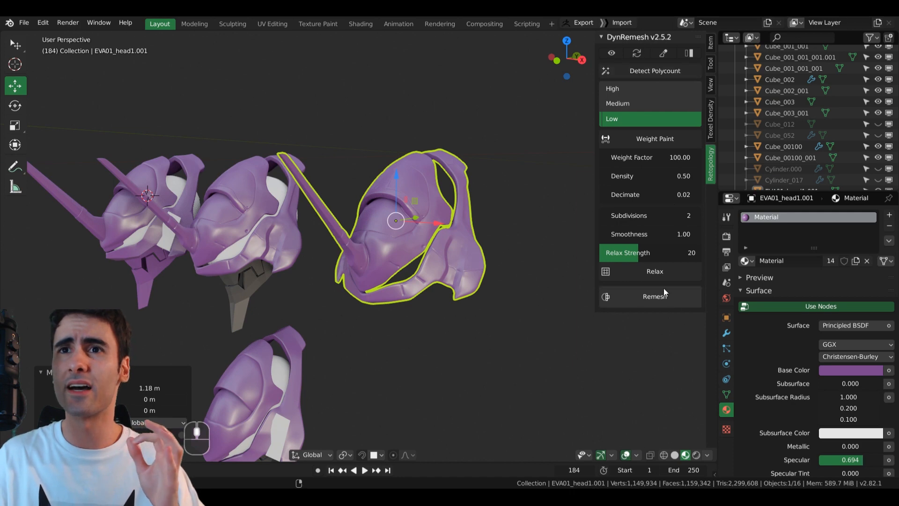
Remesh the copy with High polycount, Density 2.50 and Decimate 0.01, then review its topology.
{"action": "left_click", "coordinate": [653, 296]}
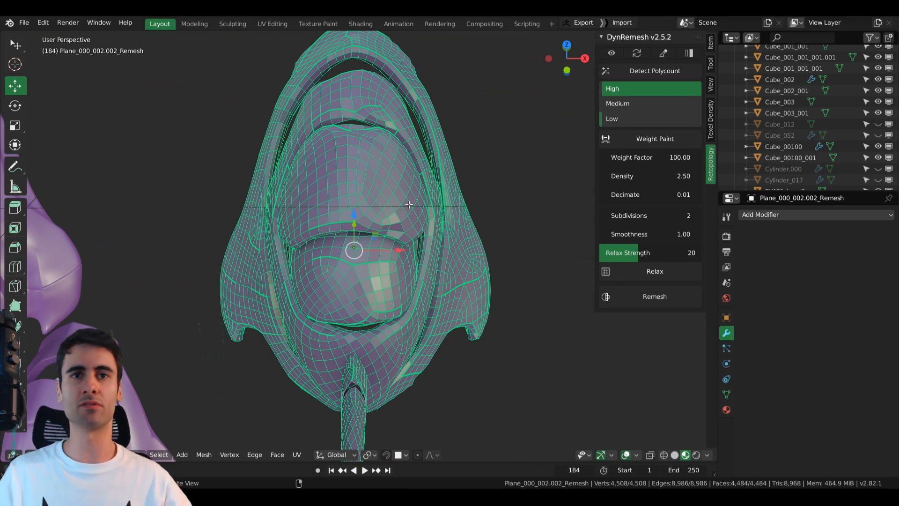
{"action": "key", "text": "Tab"}
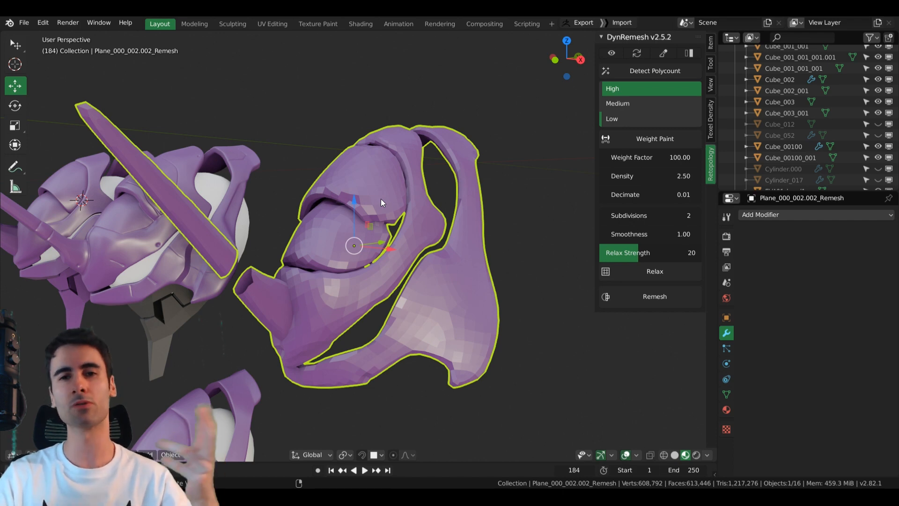
{"action": "left_click", "coordinate": [803, 215]}
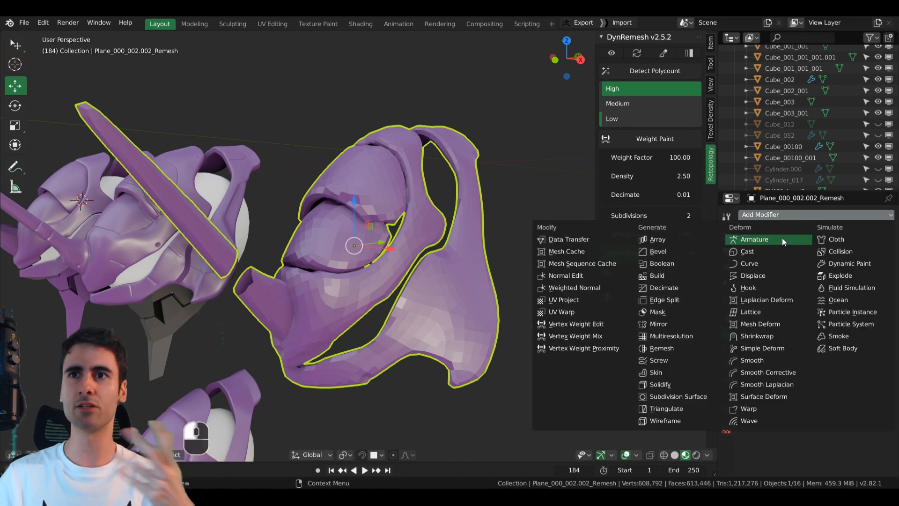
{"action": "mouse_move", "coordinate": [664, 287]}
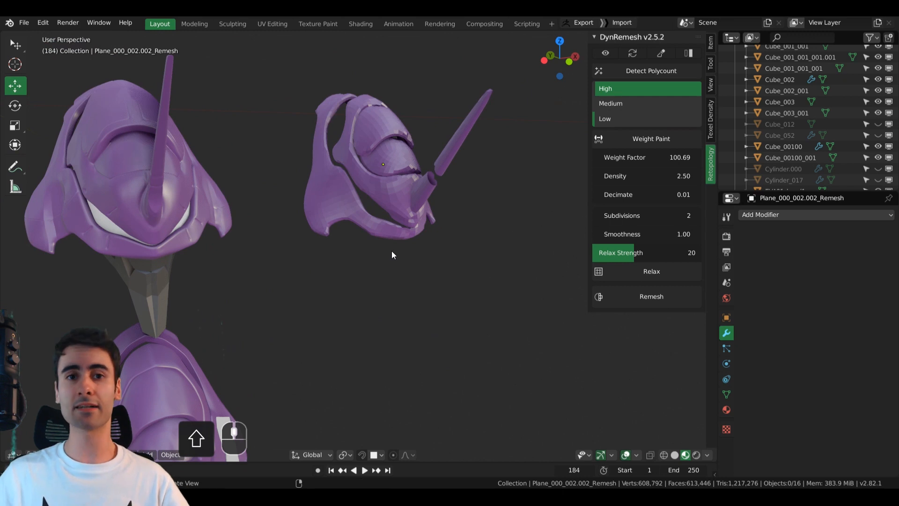
{"action": "mouse_move", "coordinate": [352, 360]}
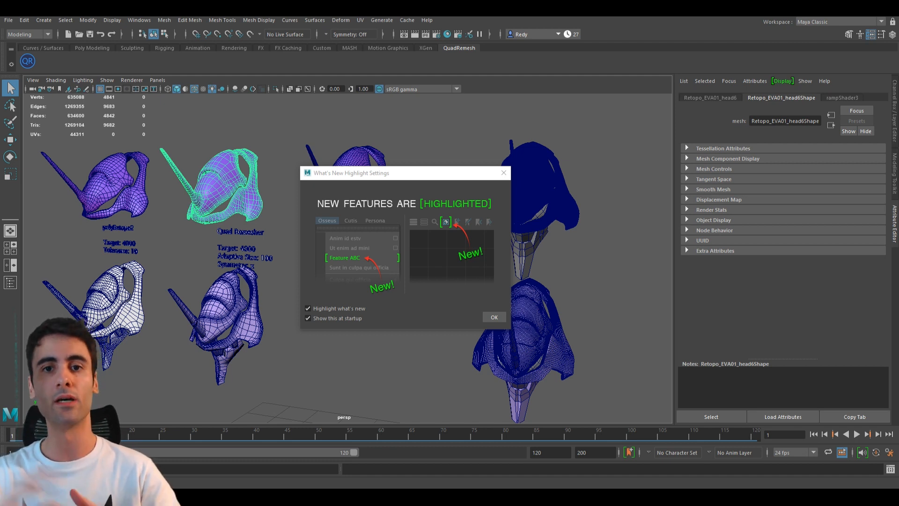
{"action": "mouse_move", "coordinate": [415, 302]}
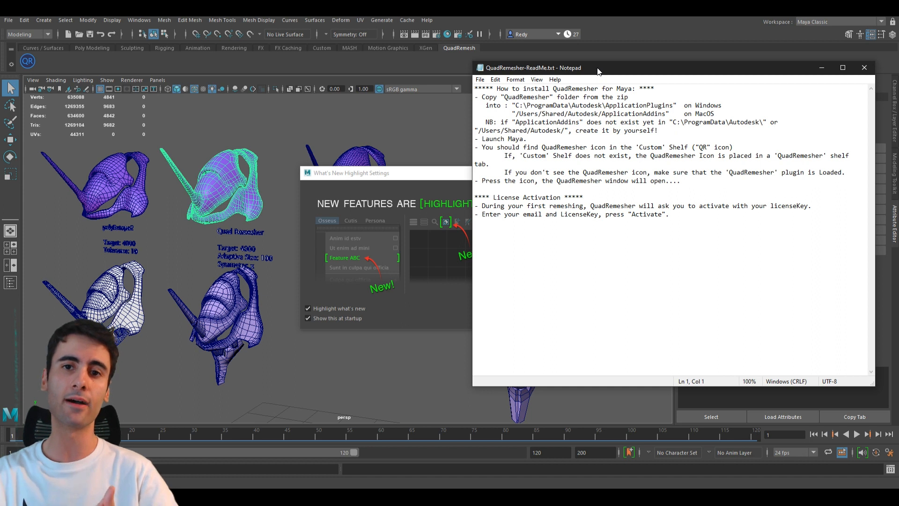
Read the QuadRemesher install steps, highlighting the Autodesk folder path, then close the readme.
{"action": "left_click", "coordinate": [675, 122]}
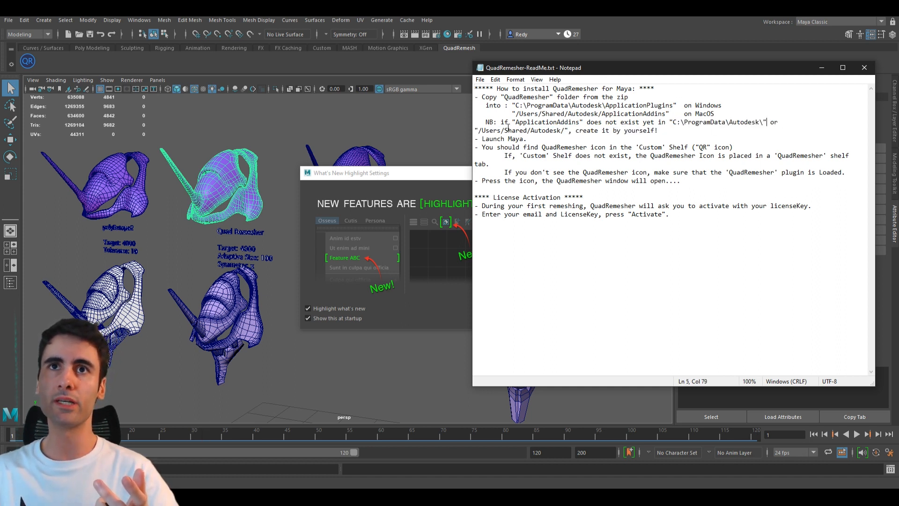
{"action": "left_click_drag", "start_coordinate": [487, 130], "coordinate": [565, 131]}
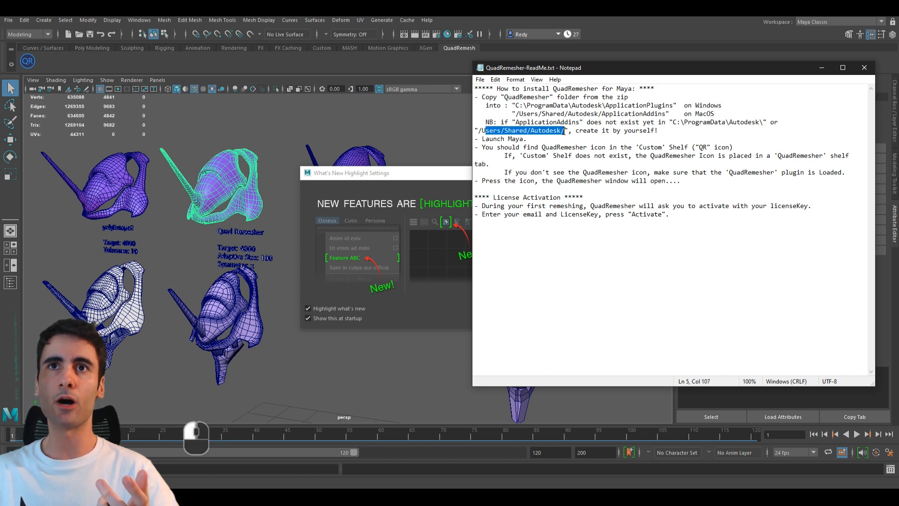
{"action": "left_click", "coordinate": [605, 105]}
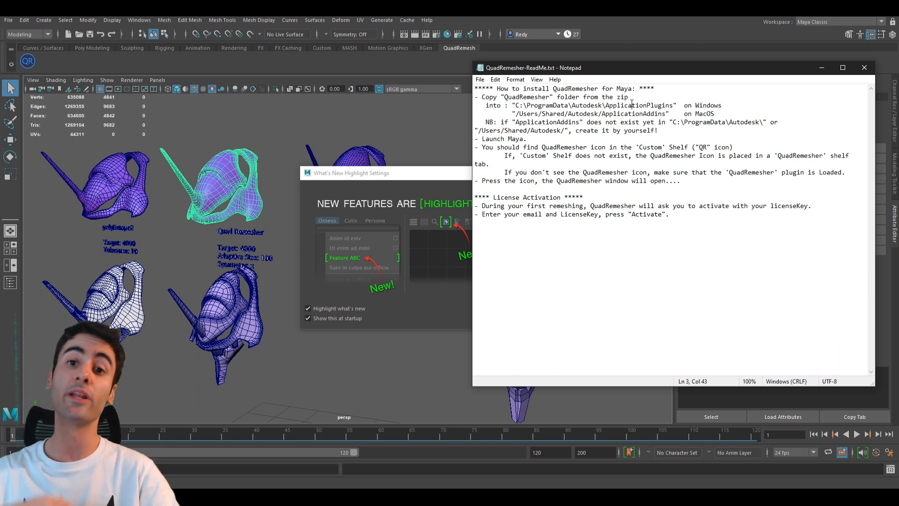
{"action": "left_click", "coordinate": [843, 67]}
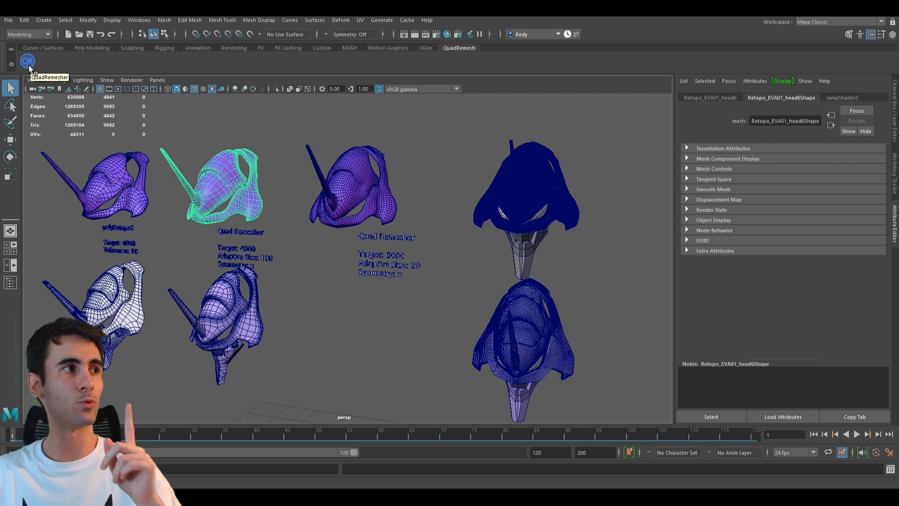
Set Quad Remesher's target quad count to 2000 and move its settings window aside.
{"action": "left_click", "coordinate": [28, 61]}
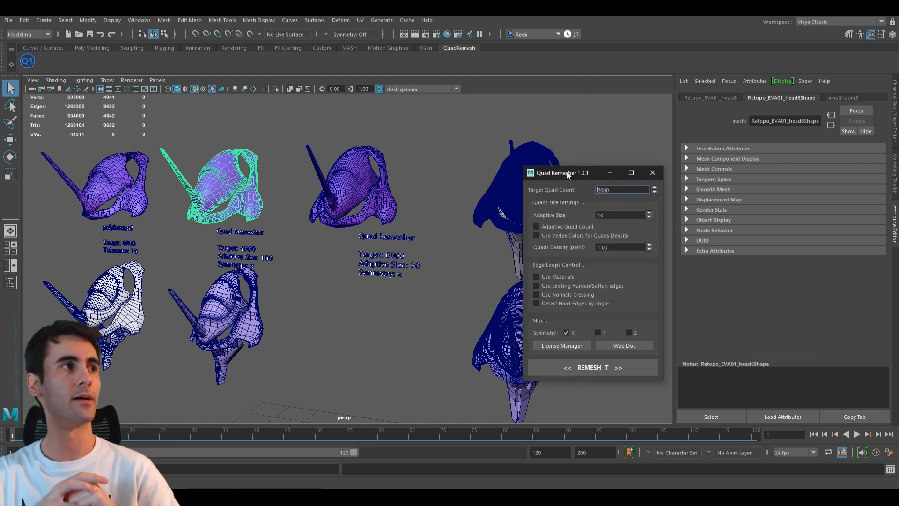
{"action": "type", "text": "2000"}
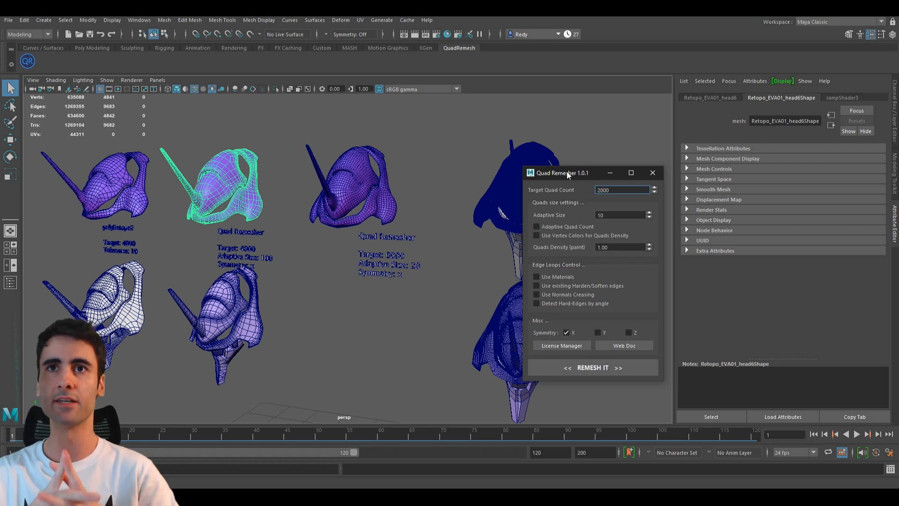
{"action": "left_click_drag", "start_coordinate": [565, 173], "coordinate": [562, 155]}
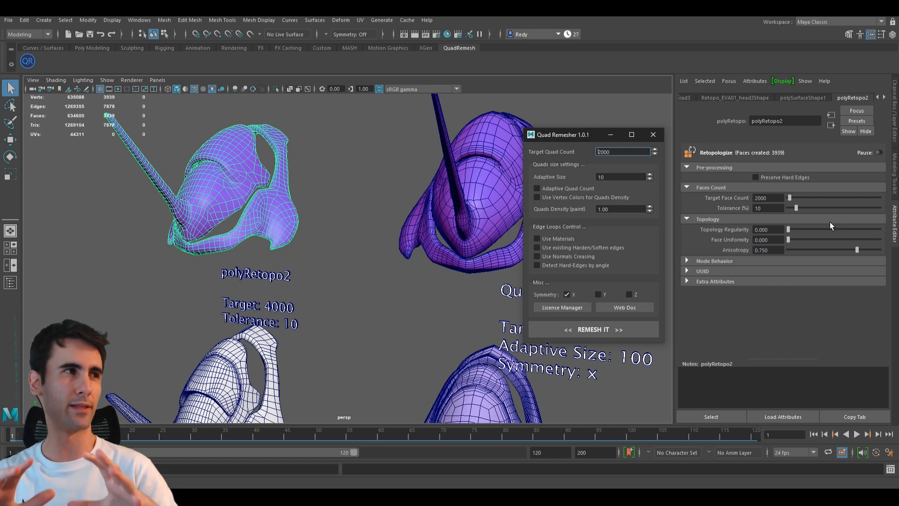
{"action": "type", "text": "2000"}
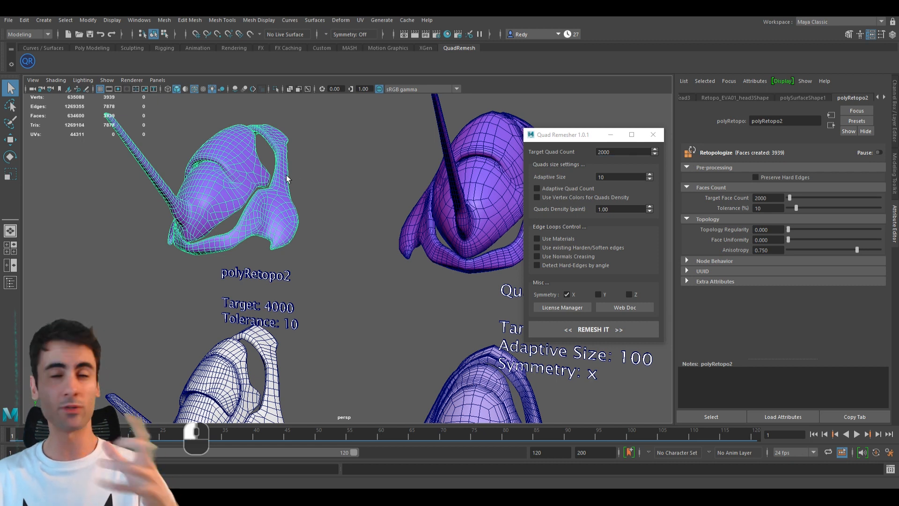
{"action": "mouse_move", "coordinate": [301, 195]}
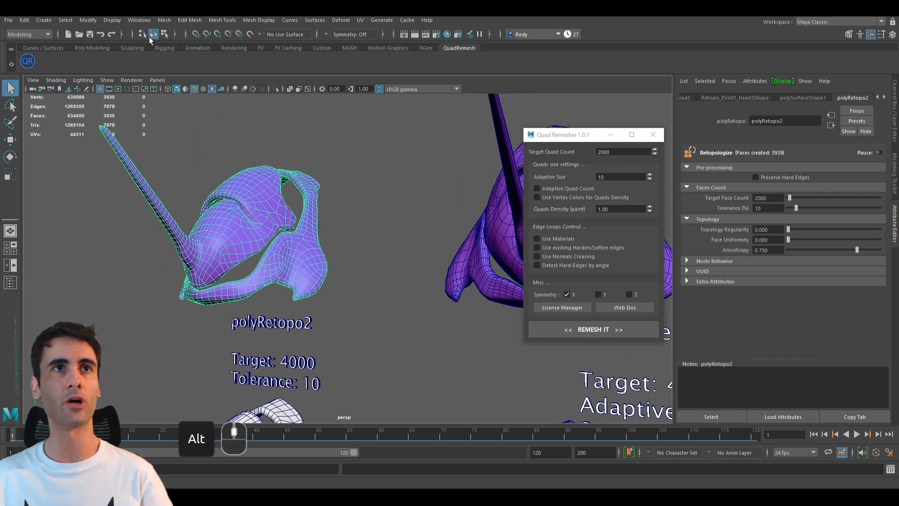
{"action": "left_click", "coordinate": [163, 20]}
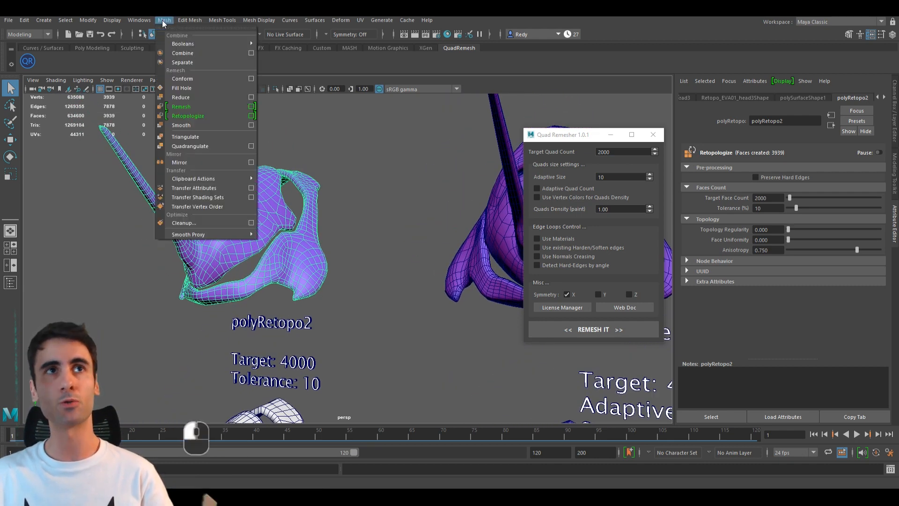
{"action": "mouse_move", "coordinate": [197, 116]}
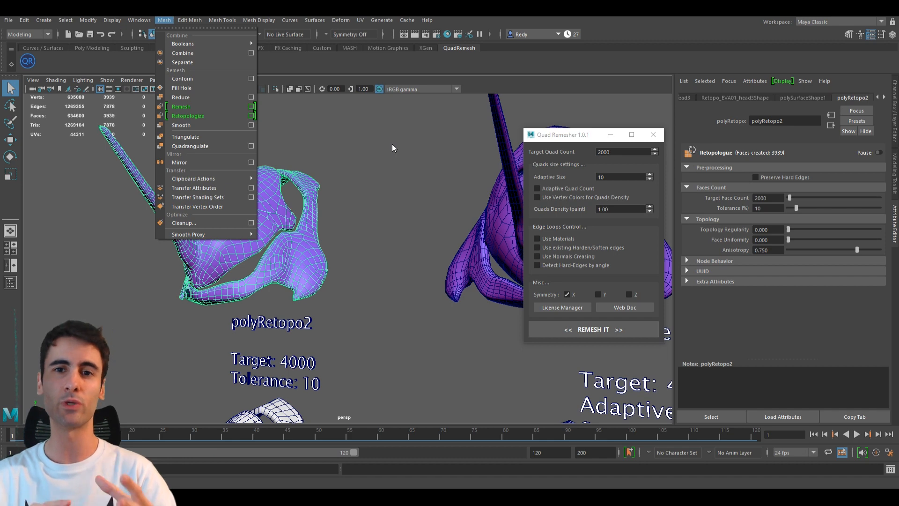
{"action": "left_click", "coordinate": [593, 329]}
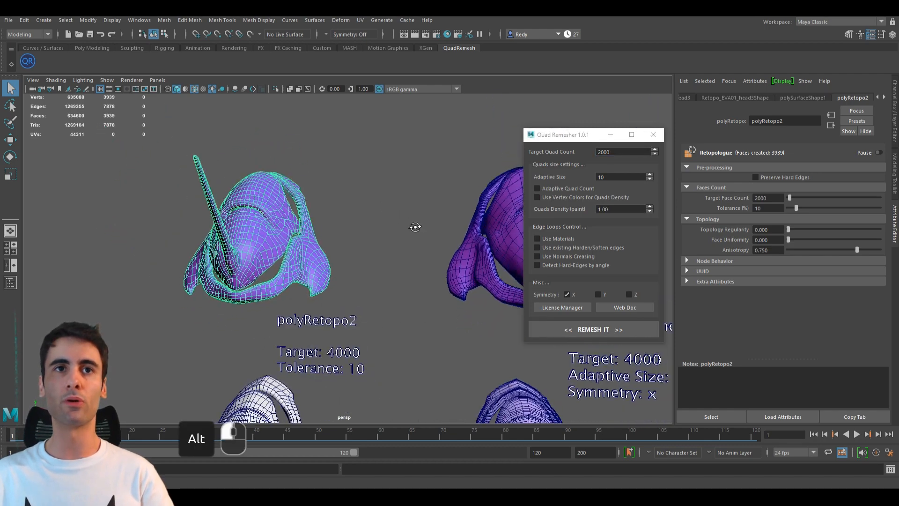
{"action": "left_click_drag", "start_coordinate": [415, 227], "coordinate": [345, 207]}
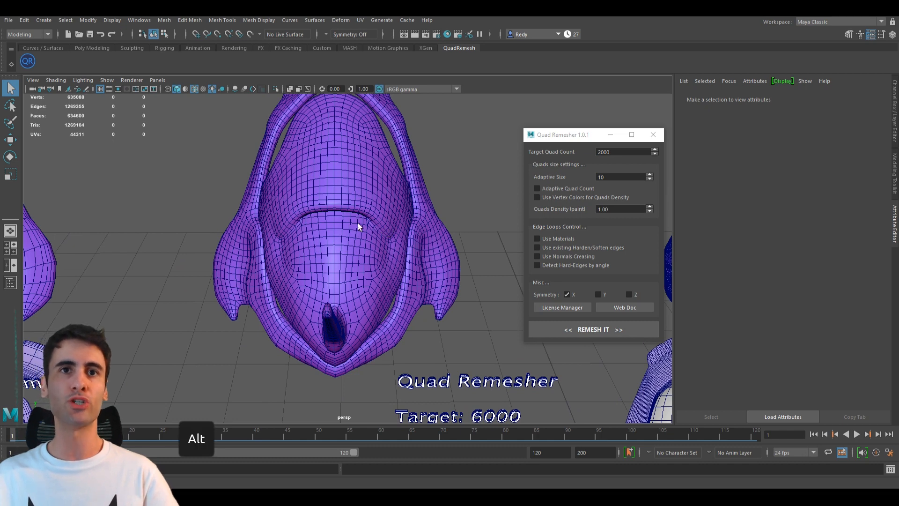
{"action": "mouse_move", "coordinate": [307, 245]}
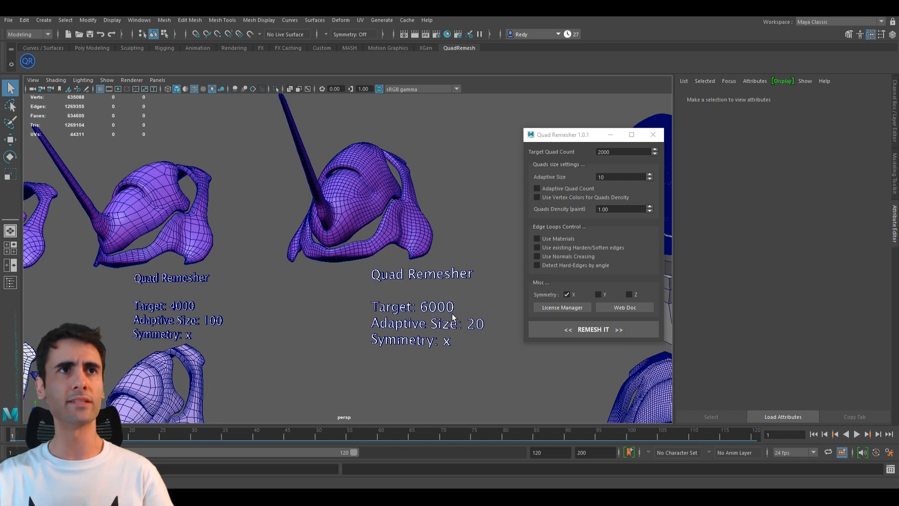
Select the Quad Remesher Target 4000 helmet to show its Retopo_EVA01_head6 mesh attributes.
{"action": "left_click", "coordinate": [356, 206]}
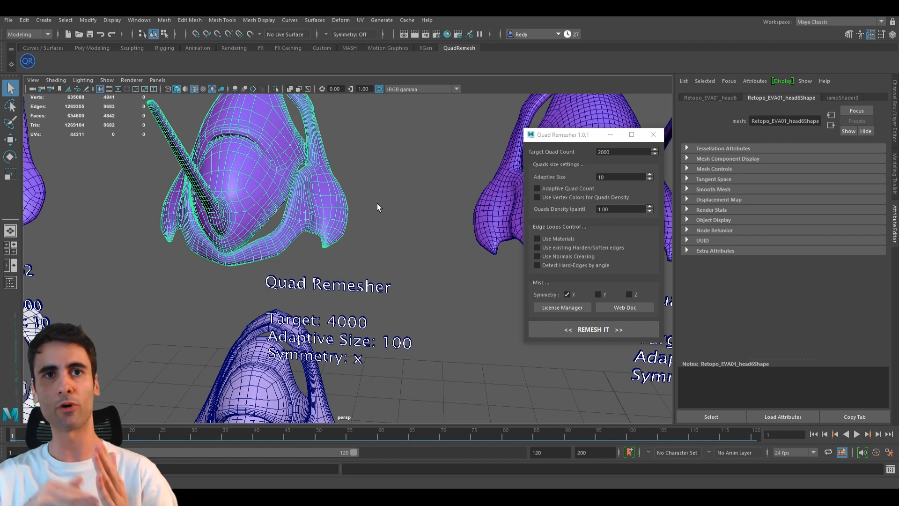
{"action": "mouse_move", "coordinate": [271, 185]}
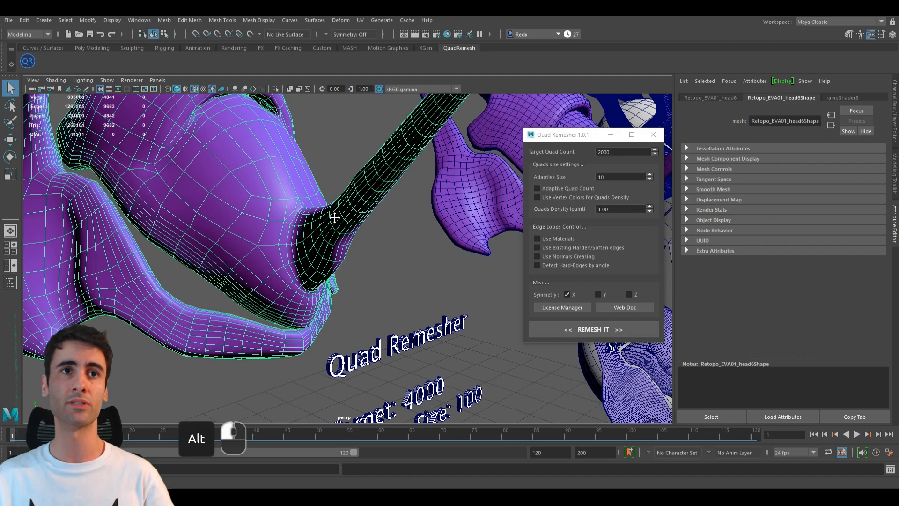
{"action": "left_click_drag", "start_coordinate": [334, 217], "coordinate": [421, 260]}
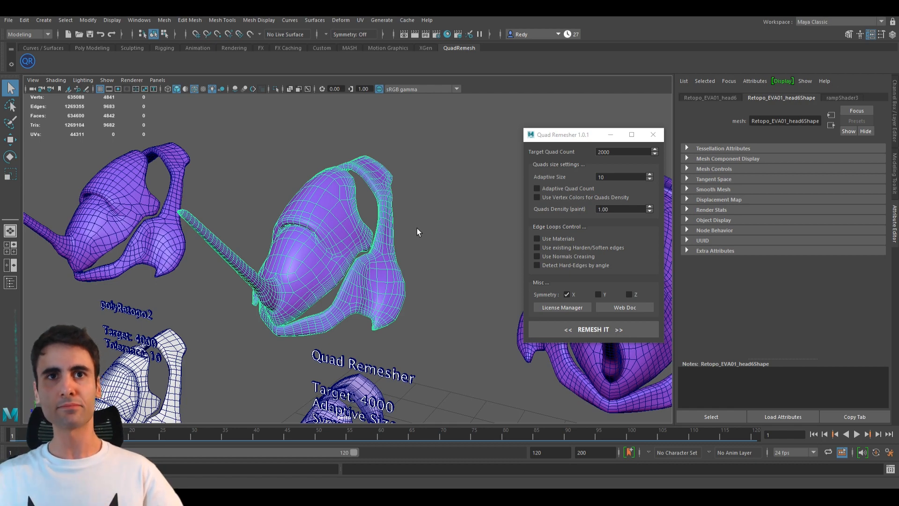
Orbit and zoom around the 4000- and 6000-target Quad Remesher helmets, studying the rim's edge flow.
{"action": "left_click_drag", "start_coordinate": [419, 230], "coordinate": [281, 232]}
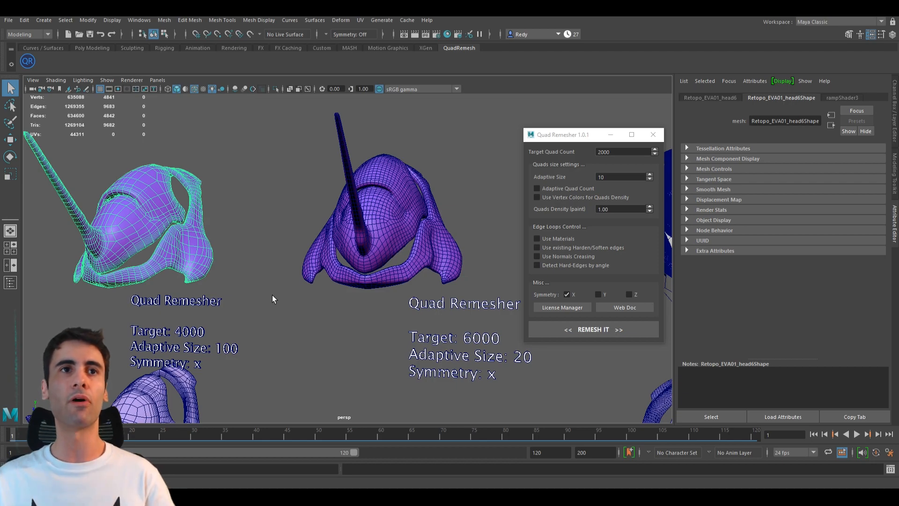
{"action": "left_click_drag", "start_coordinate": [272, 299], "coordinate": [328, 255]}
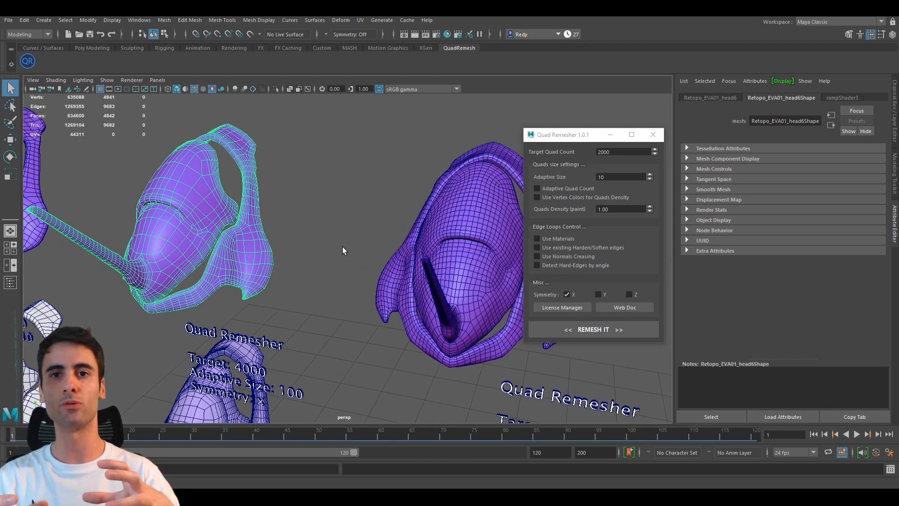
{"action": "left_click_drag", "start_coordinate": [344, 251], "coordinate": [321, 220]}
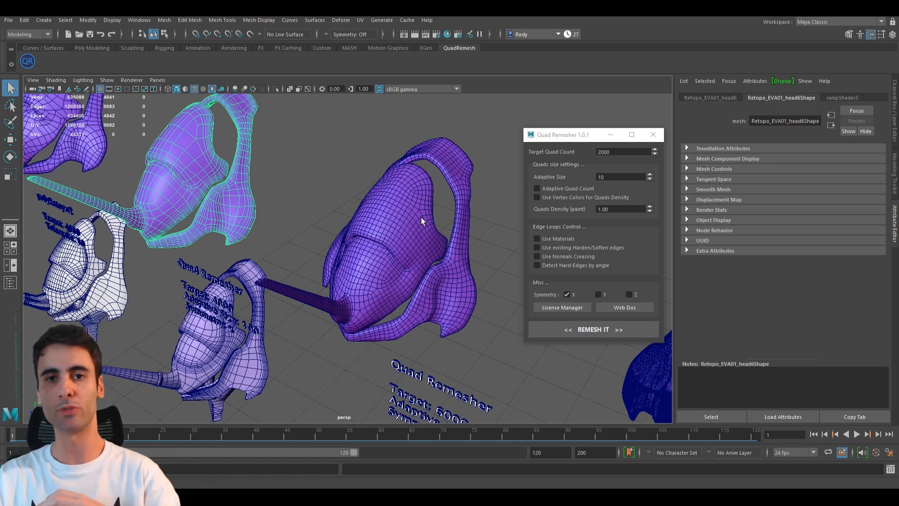
{"action": "left_click_drag", "start_coordinate": [421, 222], "coordinate": [314, 205]}
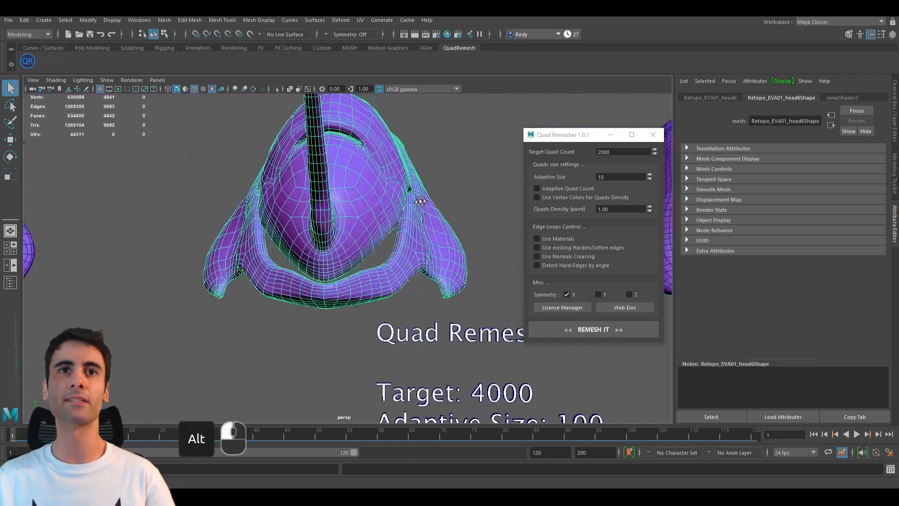
{"action": "left_click_drag", "start_coordinate": [418, 201], "coordinate": [390, 220]}
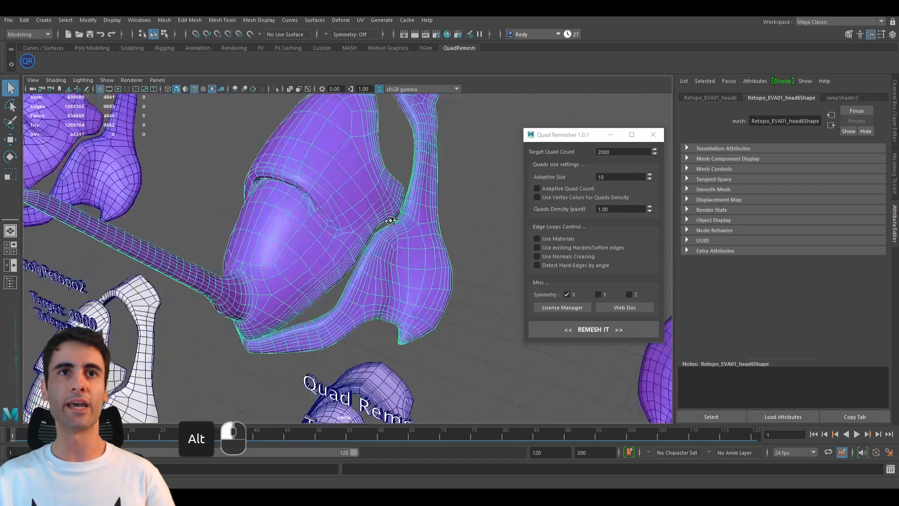
{"action": "left_click_drag", "start_coordinate": [390, 224], "coordinate": [365, 129]}
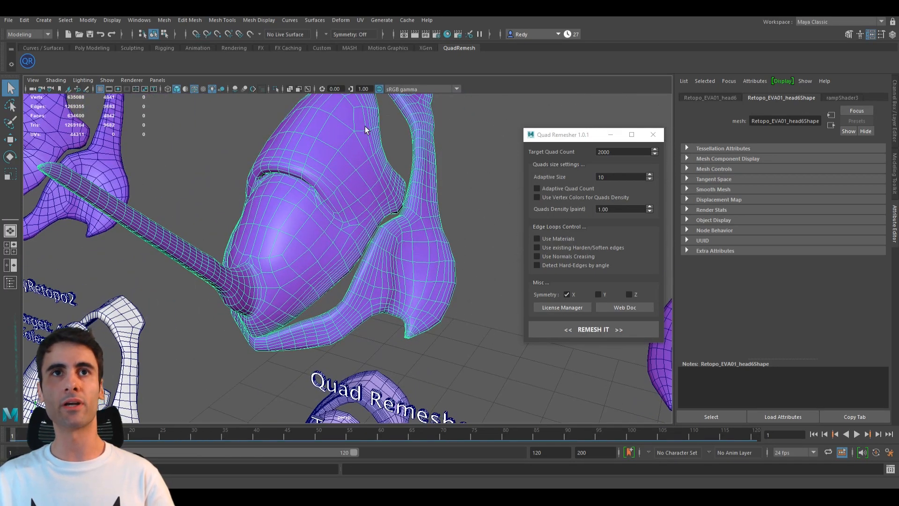
{"action": "mouse_move", "coordinate": [322, 169]}
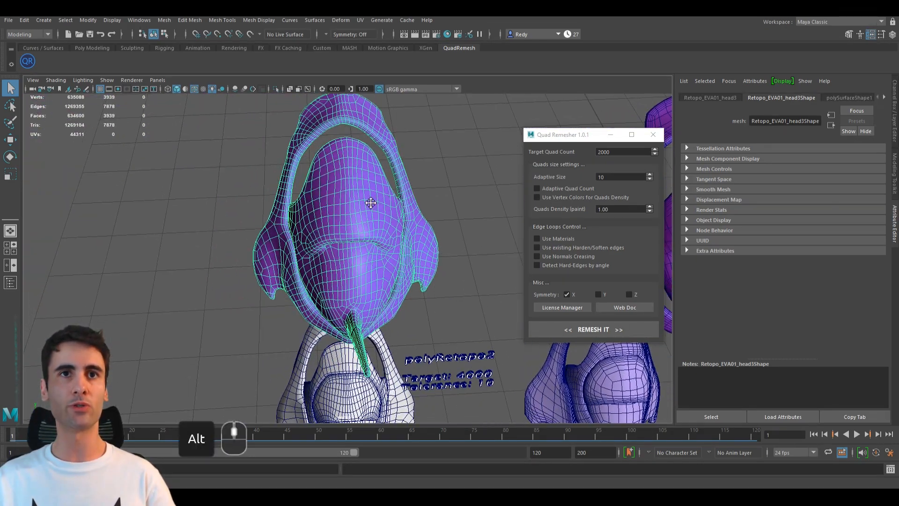
{"action": "left_click_drag", "start_coordinate": [370, 202], "coordinate": [361, 229]}
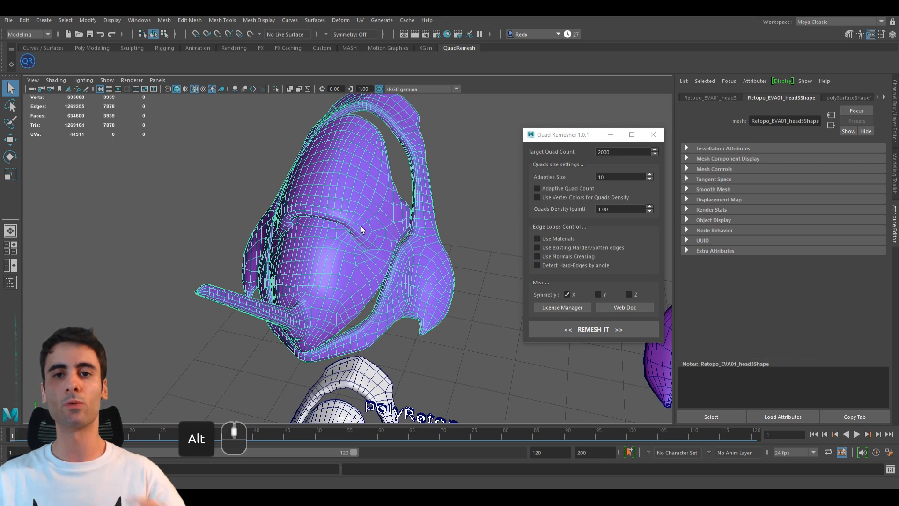
{"action": "left_click", "coordinate": [848, 97]}
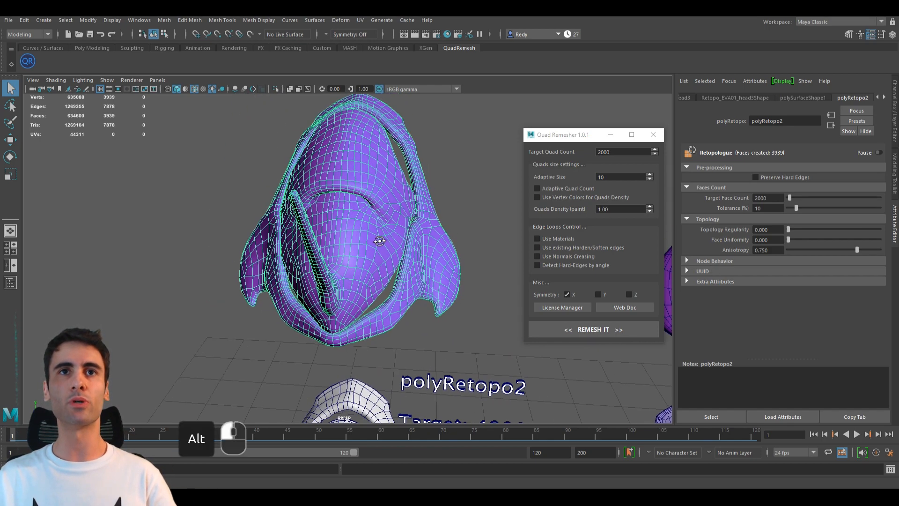
{"action": "left_click_drag", "start_coordinate": [378, 240], "coordinate": [384, 256]}
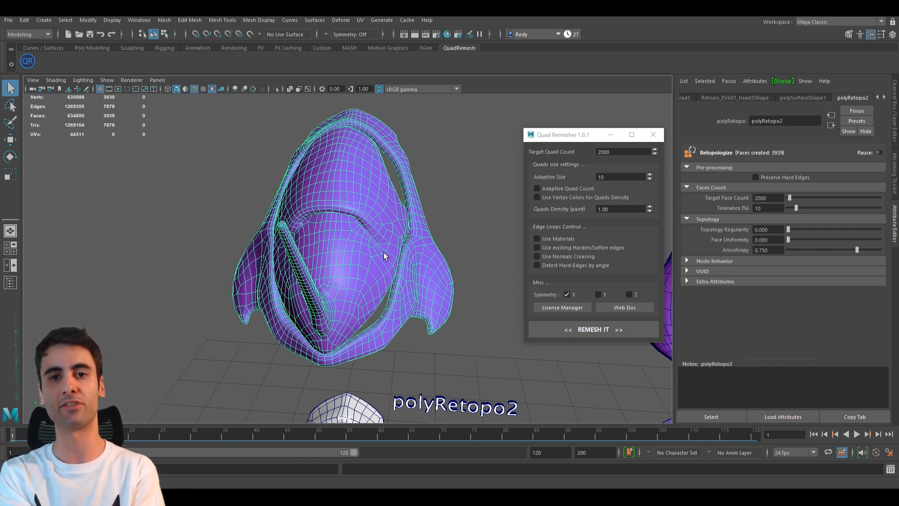
{"action": "left_click_drag", "start_coordinate": [373, 258], "coordinate": [356, 207]}
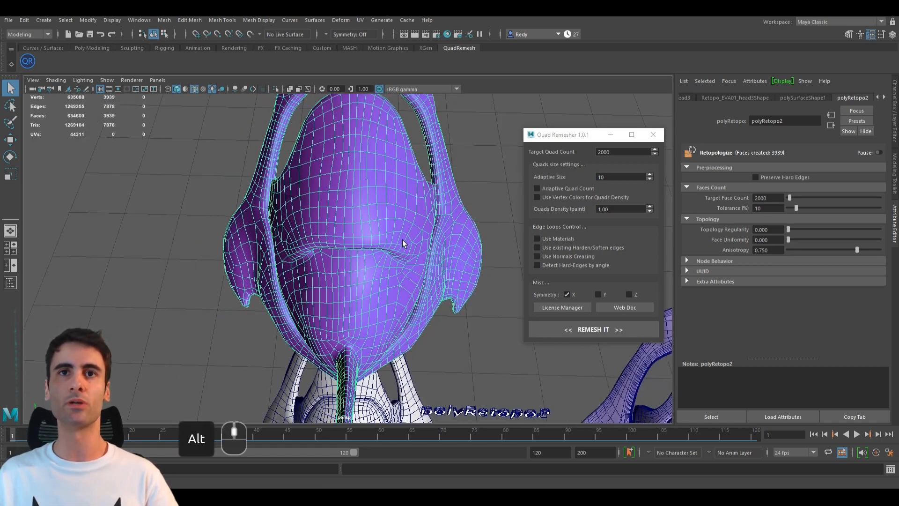
{"action": "left_click_drag", "start_coordinate": [401, 246], "coordinate": [396, 235]}
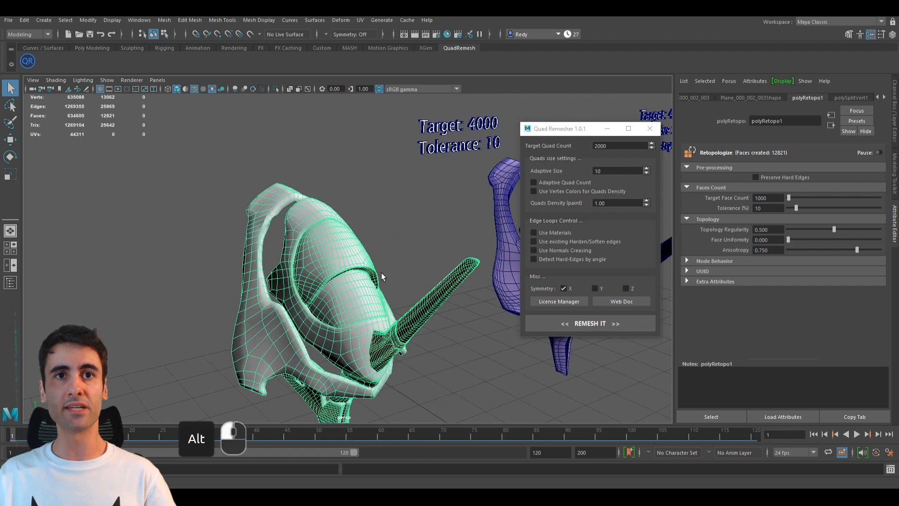
{"action": "left_click_drag", "start_coordinate": [372, 275], "coordinate": [367, 224]}
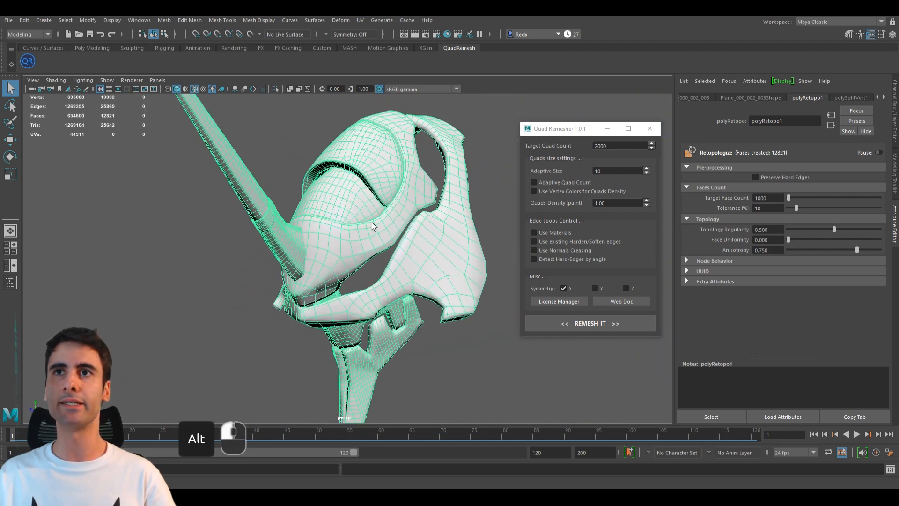
{"action": "left_click_drag", "start_coordinate": [373, 230], "coordinate": [390, 195]}
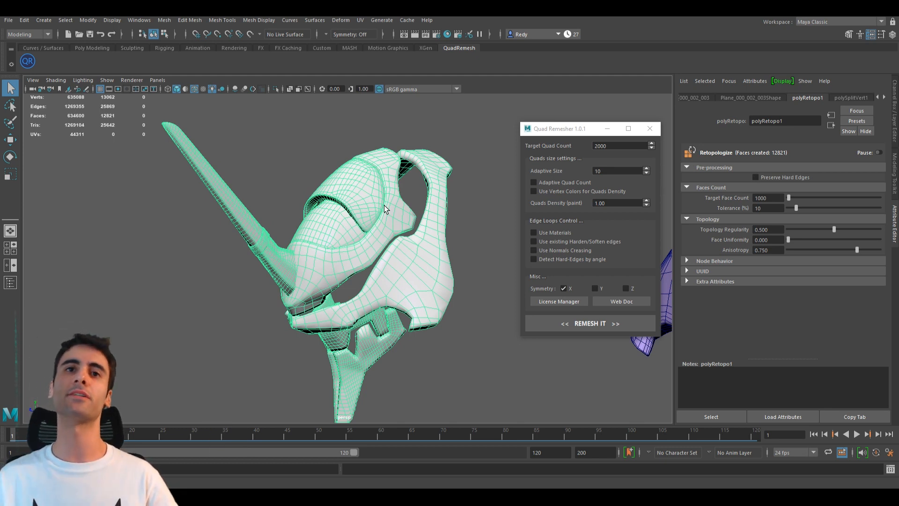
{"action": "left_click_drag", "start_coordinate": [384, 209], "coordinate": [390, 266]}
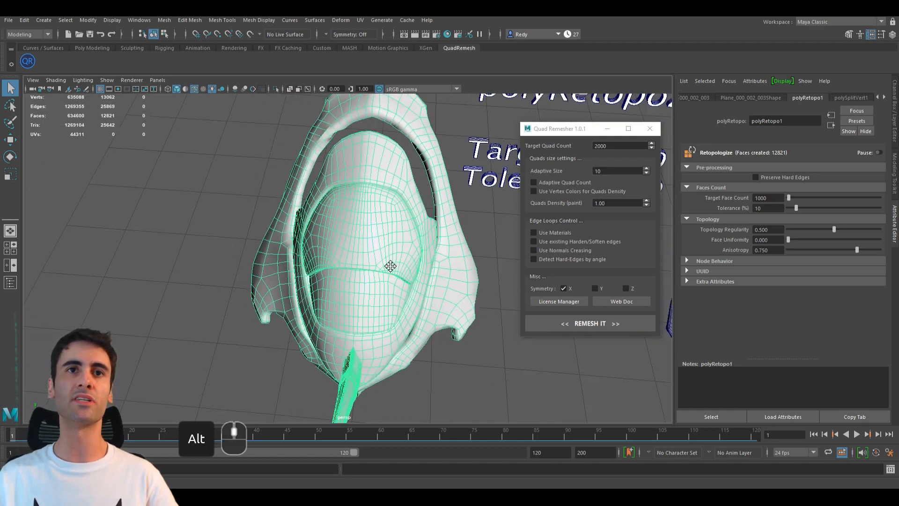
{"action": "left_click_drag", "start_coordinate": [390, 265], "coordinate": [335, 243]}
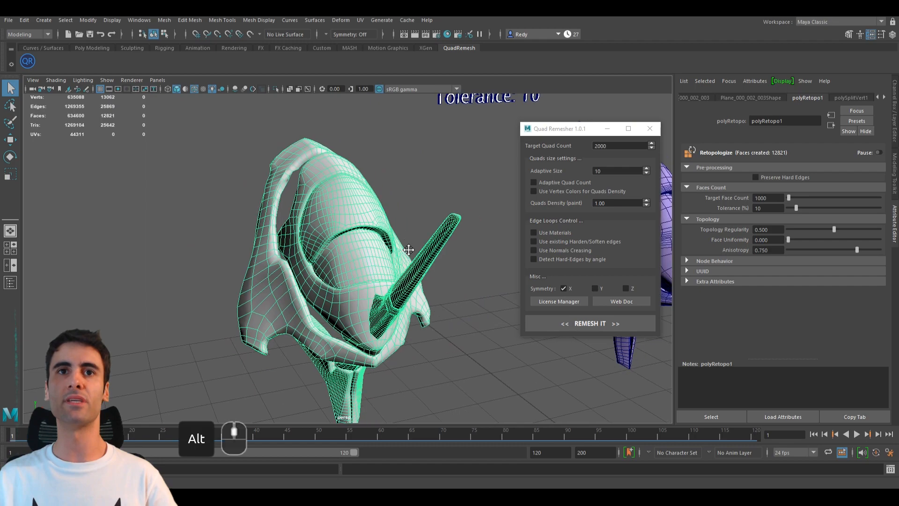
{"action": "left_click_drag", "start_coordinate": [402, 252], "coordinate": [372, 235]}
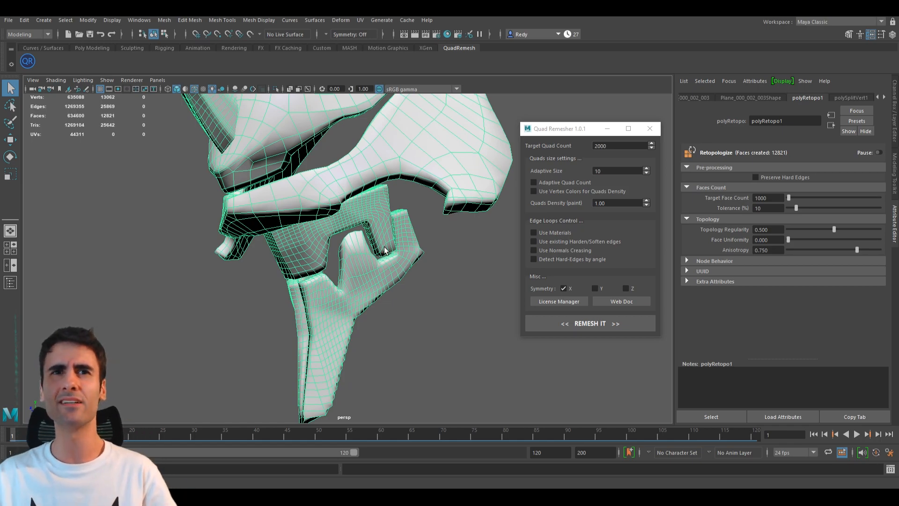
{"action": "left_click_drag", "start_coordinate": [384, 249], "coordinate": [396, 269]}
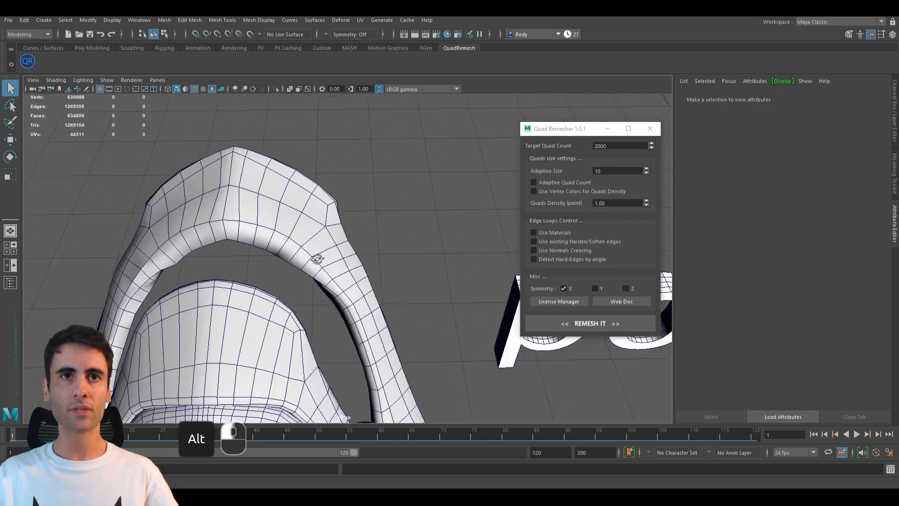
{"action": "left_click_drag", "start_coordinate": [315, 258], "coordinate": [144, 229]}
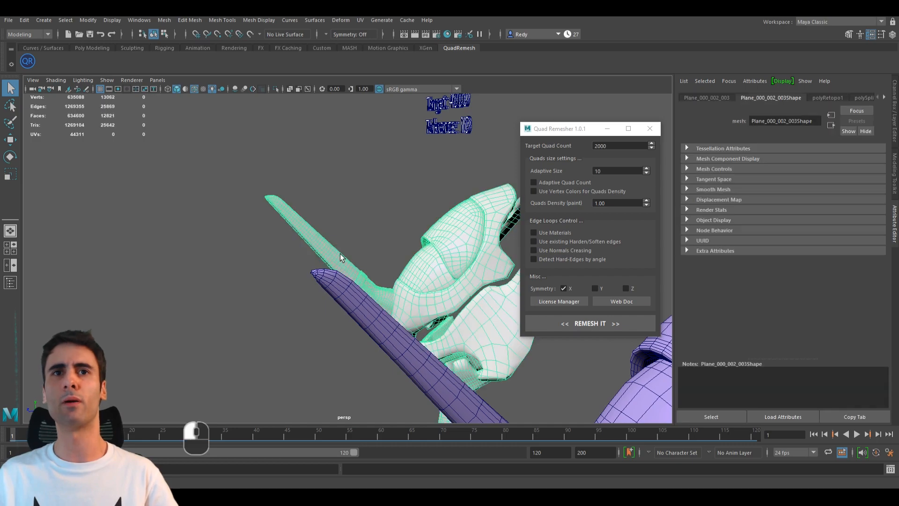
{"action": "left_click_drag", "start_coordinate": [344, 258], "coordinate": [229, 276]}
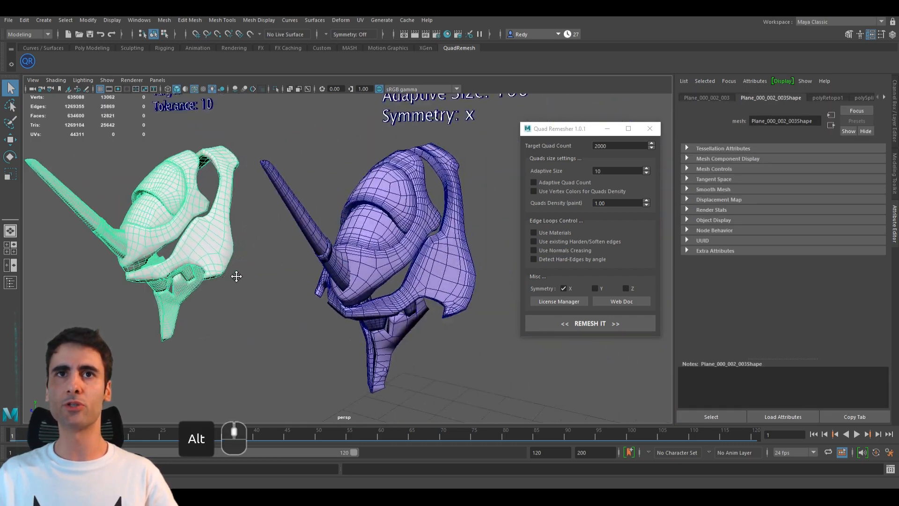
{"action": "left_click", "coordinate": [590, 323]}
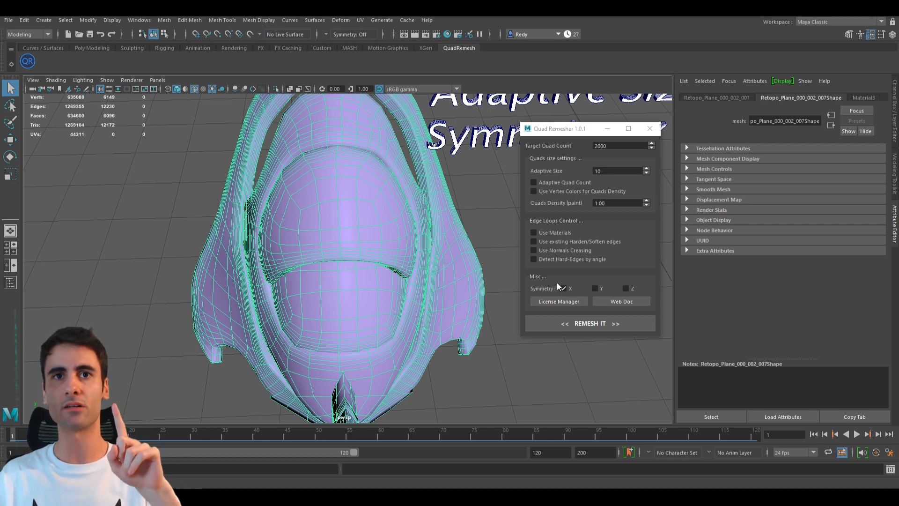
{"action": "left_click", "coordinate": [563, 288]}
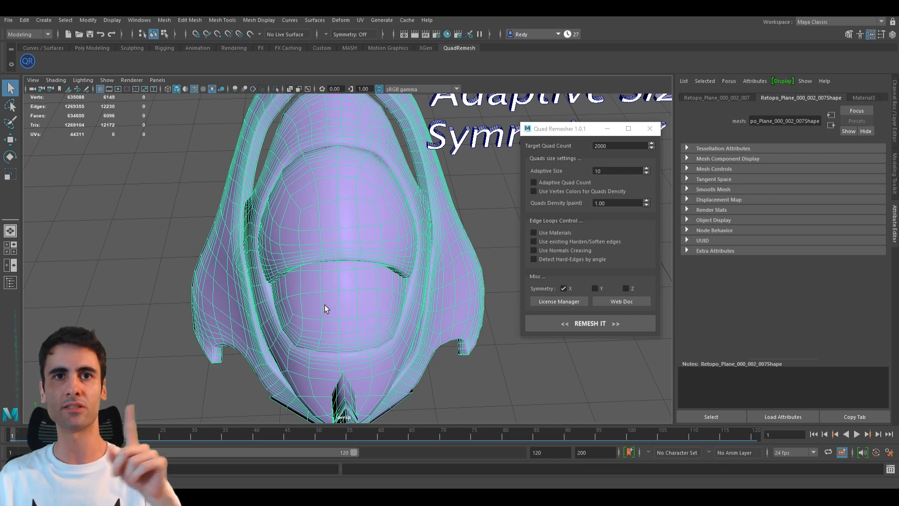
{"action": "left_click_drag", "start_coordinate": [325, 309], "coordinate": [381, 258]}
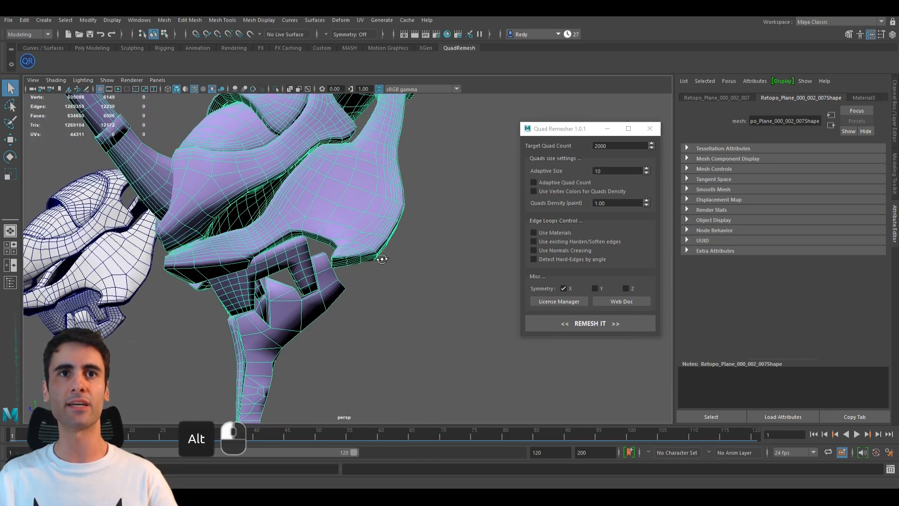
{"action": "left_click_drag", "start_coordinate": [381, 259], "coordinate": [315, 224]}
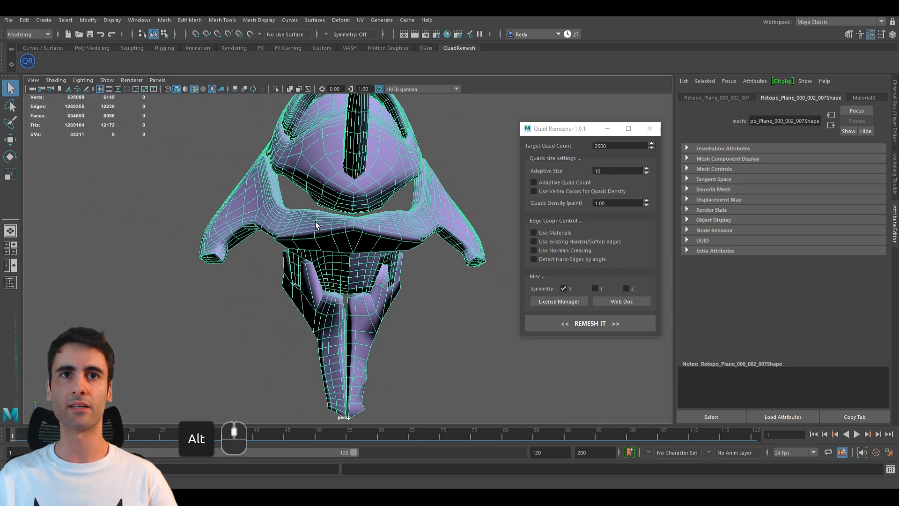
{"action": "left_click_drag", "start_coordinate": [315, 224], "coordinate": [367, 258]}
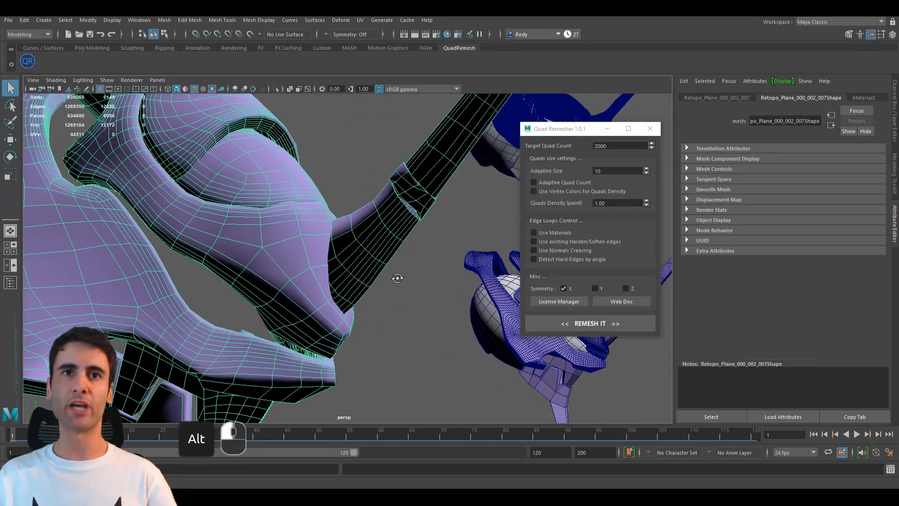
{"action": "left_click_drag", "start_coordinate": [398, 278], "coordinate": [407, 287]}
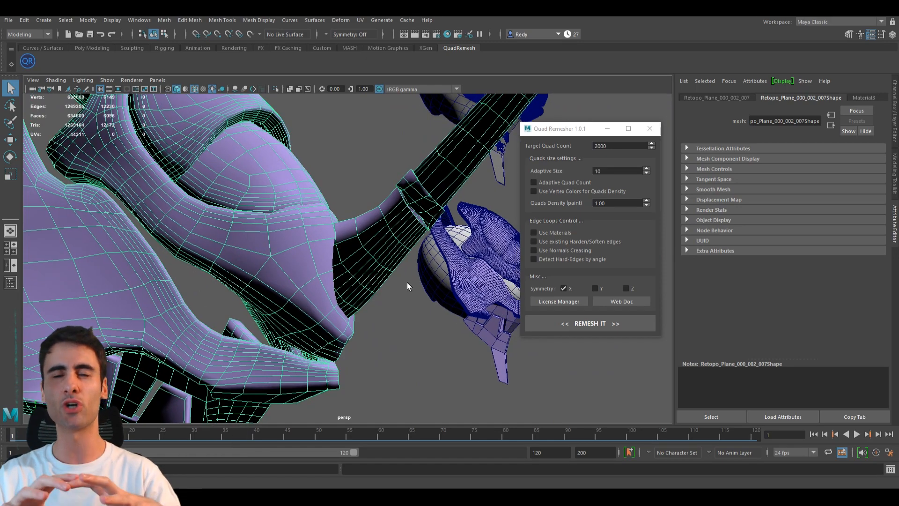
{"action": "mouse_move", "coordinate": [398, 265]}
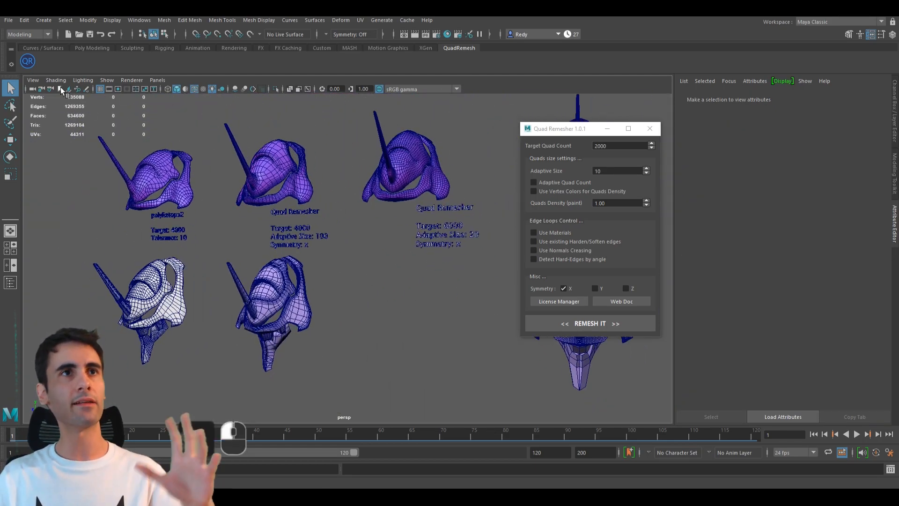
Switch the viewport display mode to wireframe for all labelled helmet results.
{"action": "left_click", "coordinate": [55, 79]}
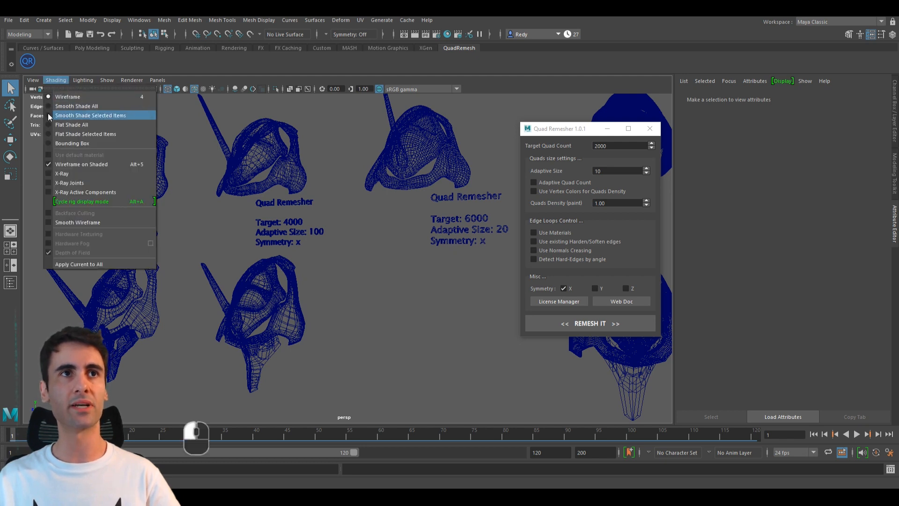
{"action": "mouse_move", "coordinate": [81, 164]}
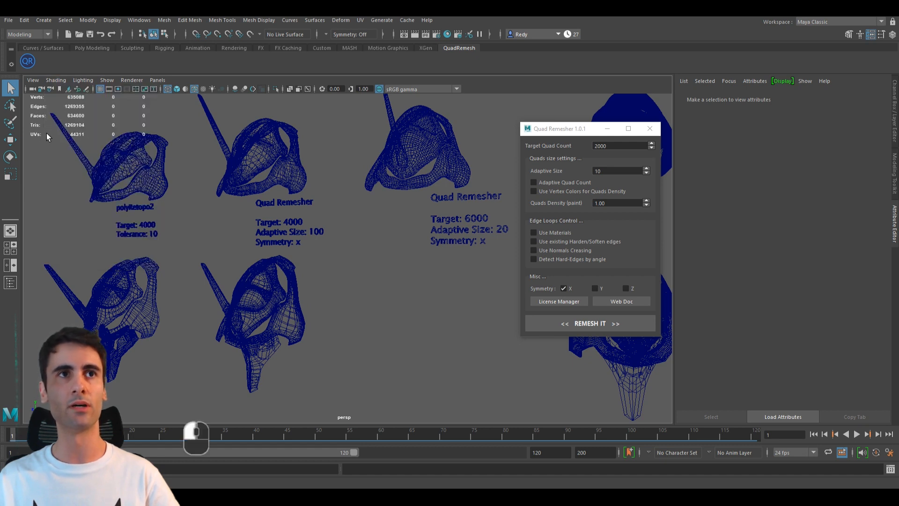
{"action": "left_click", "coordinate": [55, 79]}
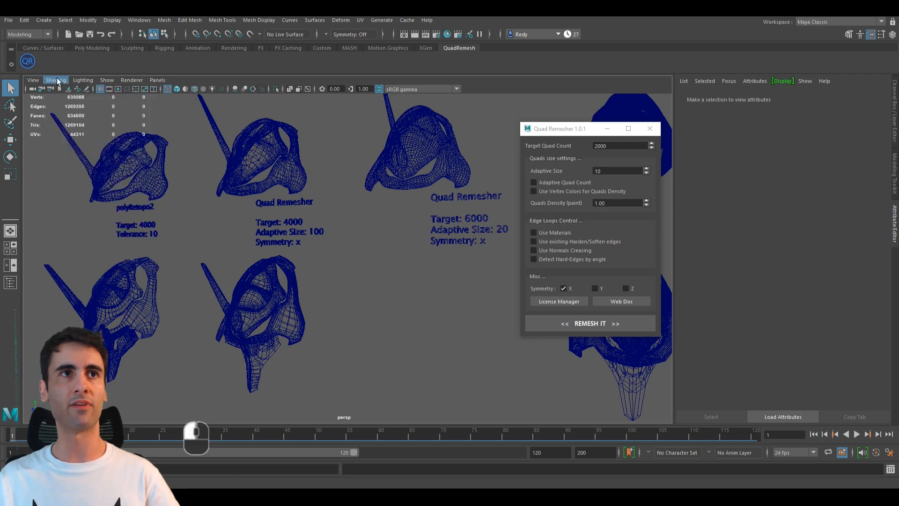
{"action": "left_click", "coordinate": [56, 79]}
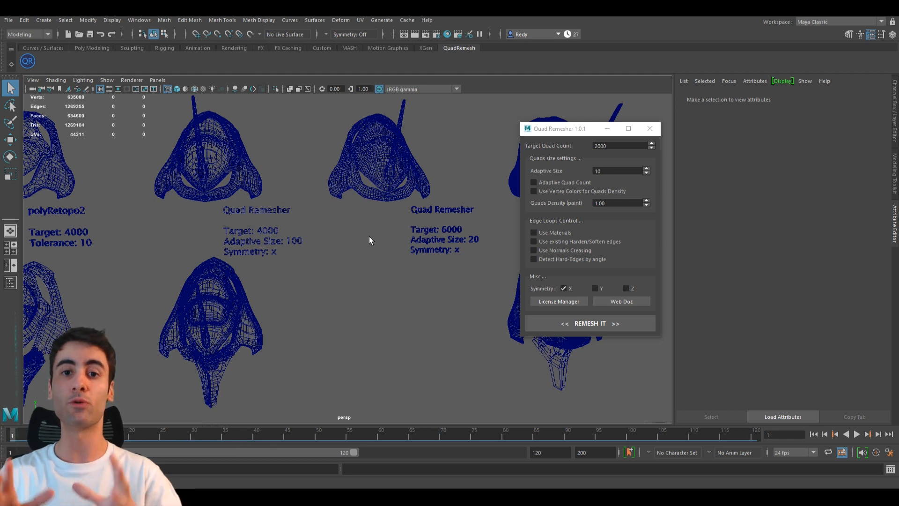
{"action": "mouse_move", "coordinate": [371, 238]}
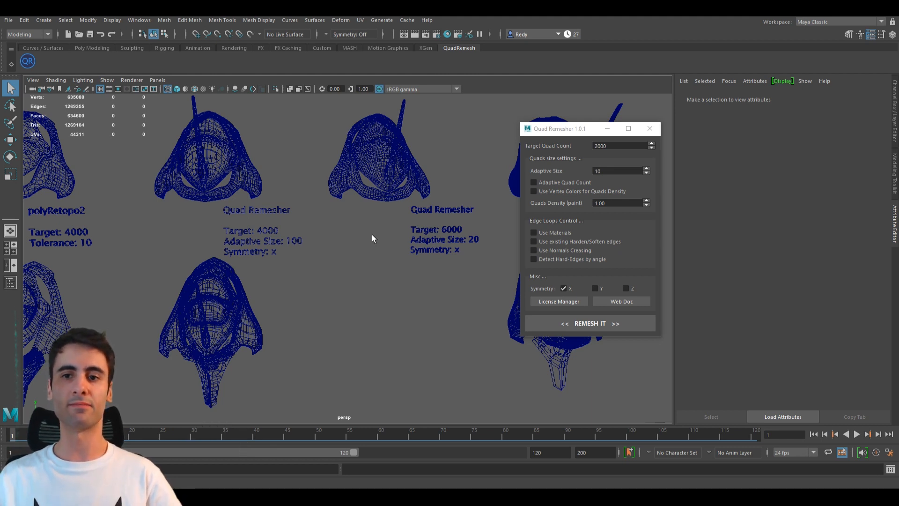